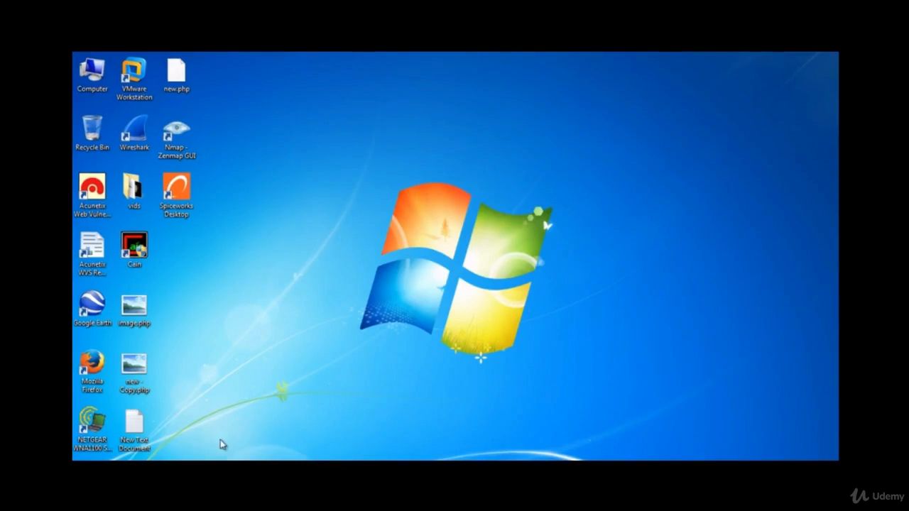
# - Launch Firefox from the desktop and enter 192.168.1.54/dvwa/login.php
pyautogui.doubleClick(93, 369)
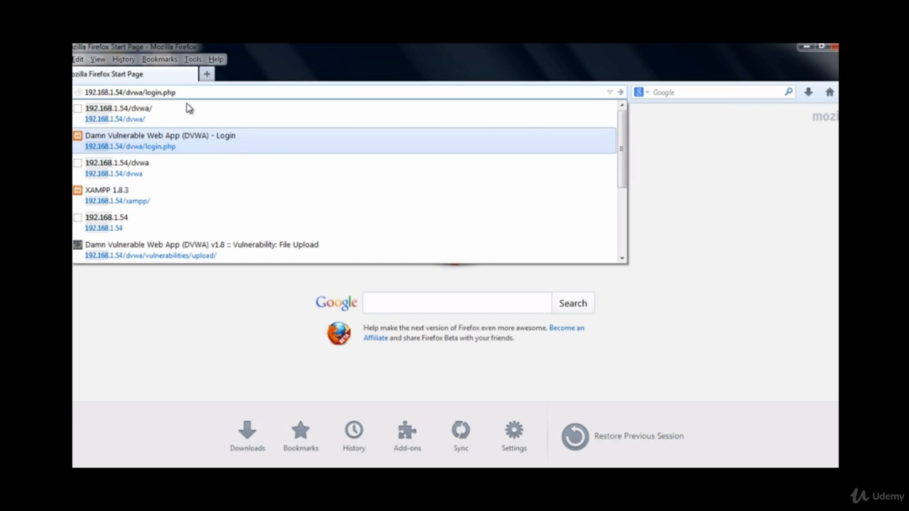
# - Log into DVWA as admin with password 'password' and scroll the welcome page
pyautogui.click(160, 141)
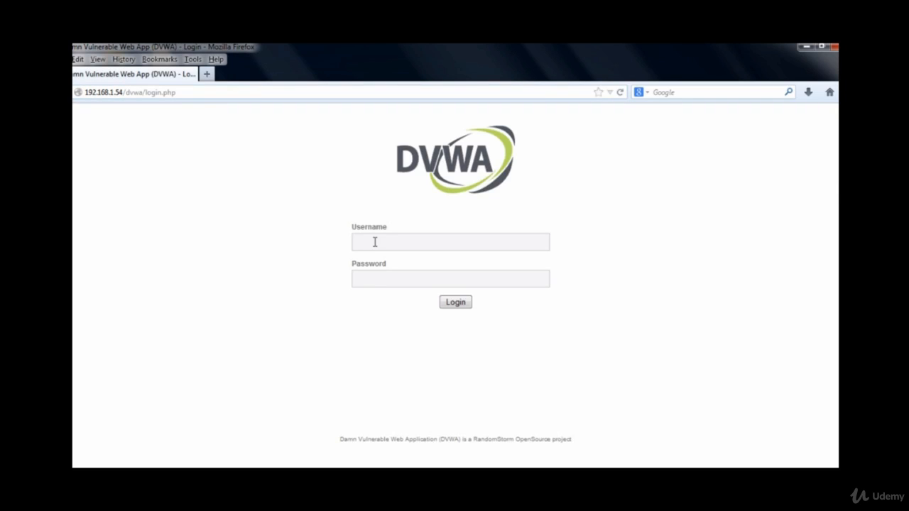
pyautogui.write('admin')
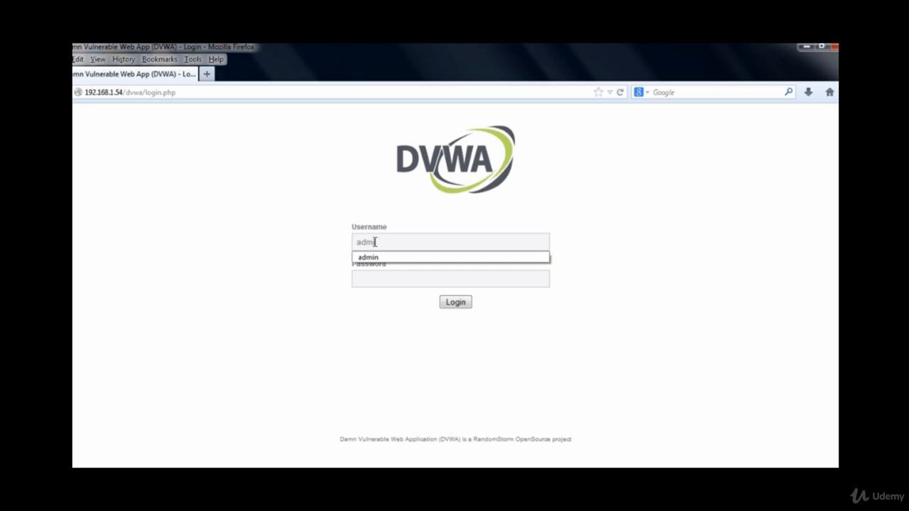
pyautogui.write('password')
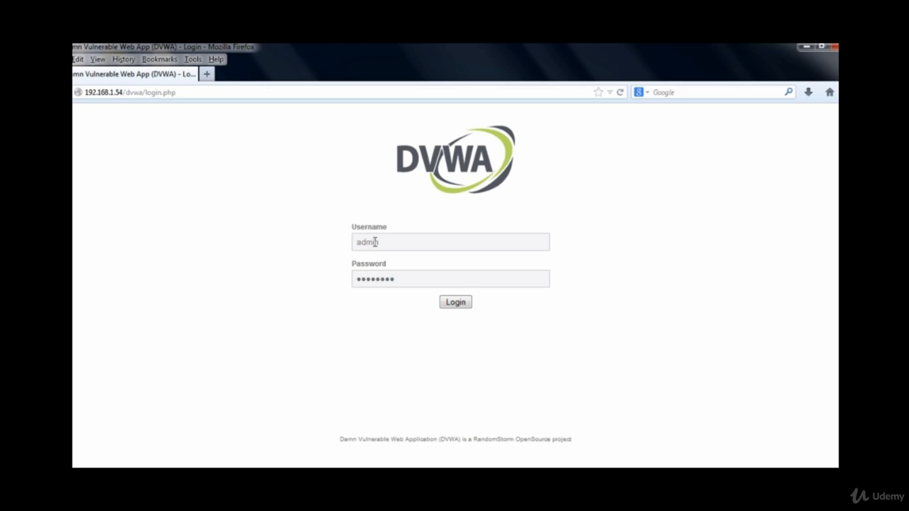
pyautogui.click(455, 301)
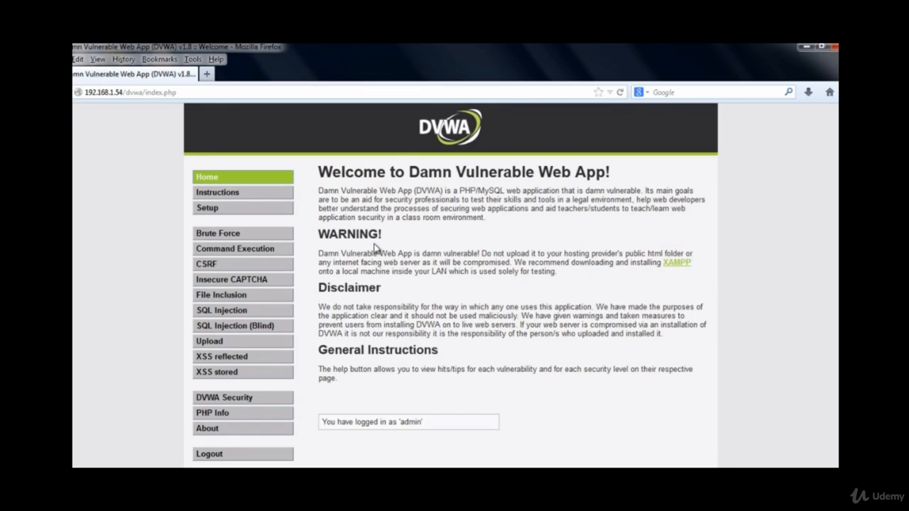
pyautogui.scroll(-3)
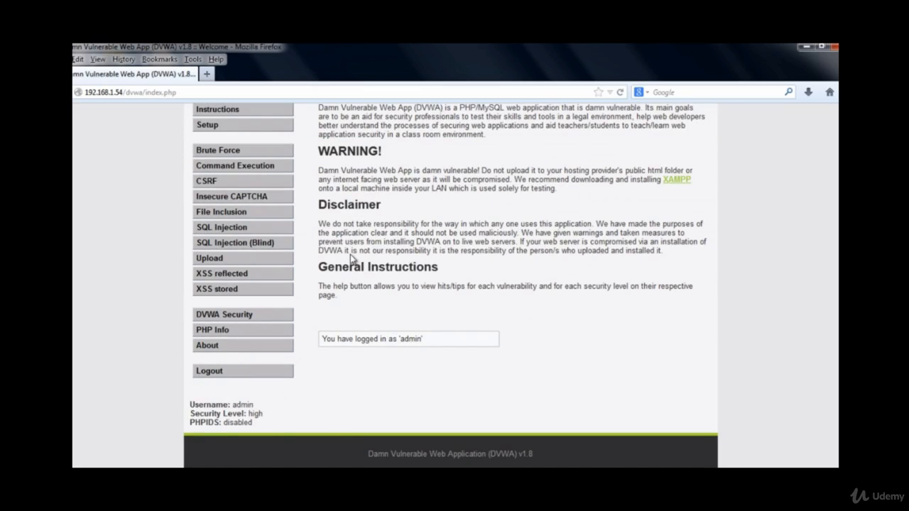
pyautogui.moveTo(231, 318)
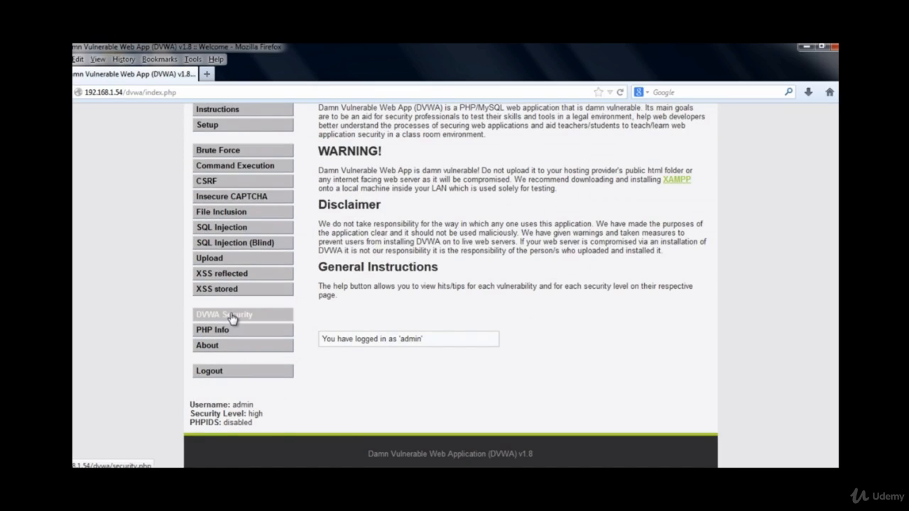
# - Set the DVWA Security level to low and submit
pyautogui.click(226, 314)
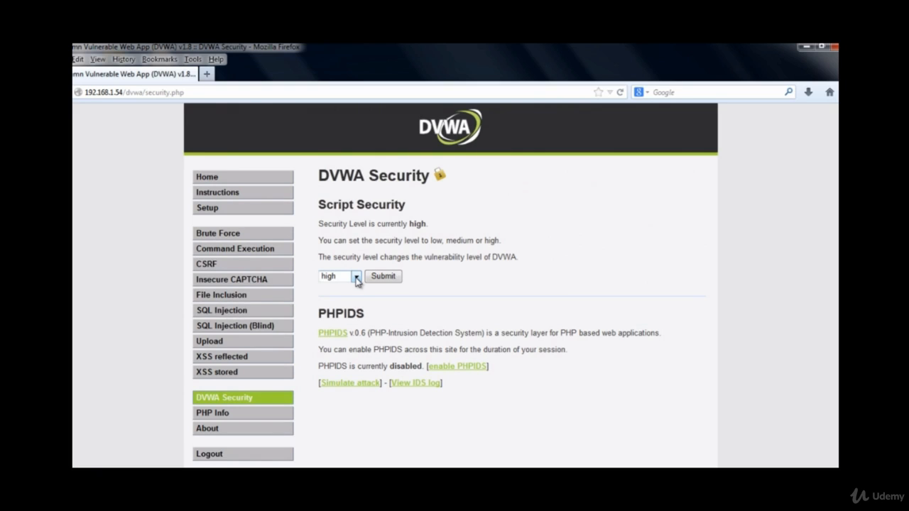
pyautogui.click(337, 275)
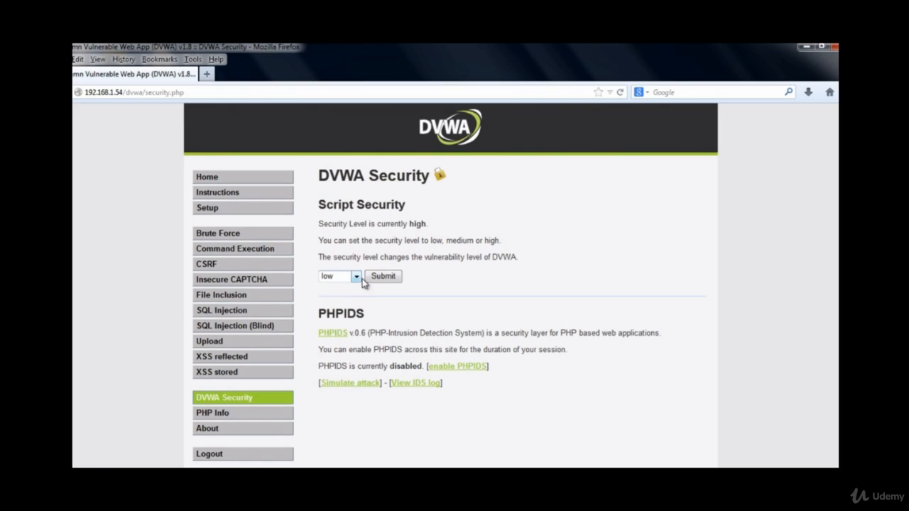
pyautogui.click(383, 276)
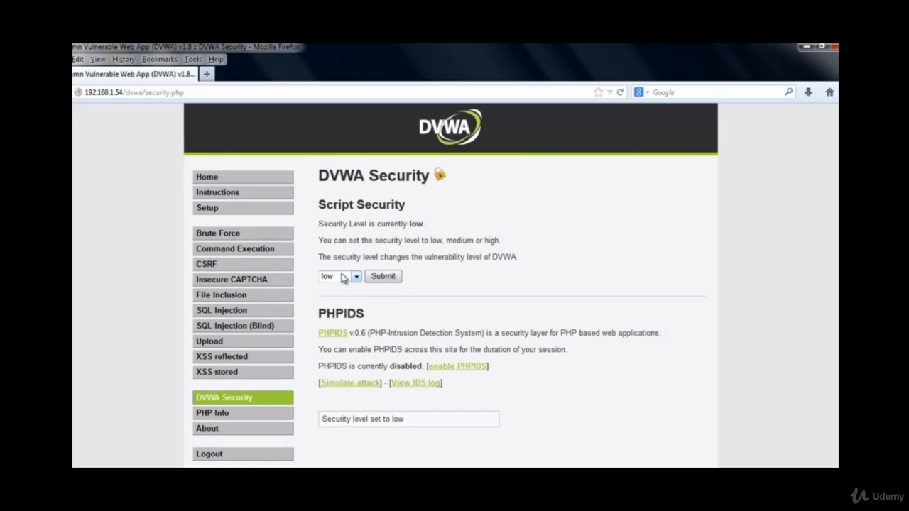
pyautogui.moveTo(234, 298)
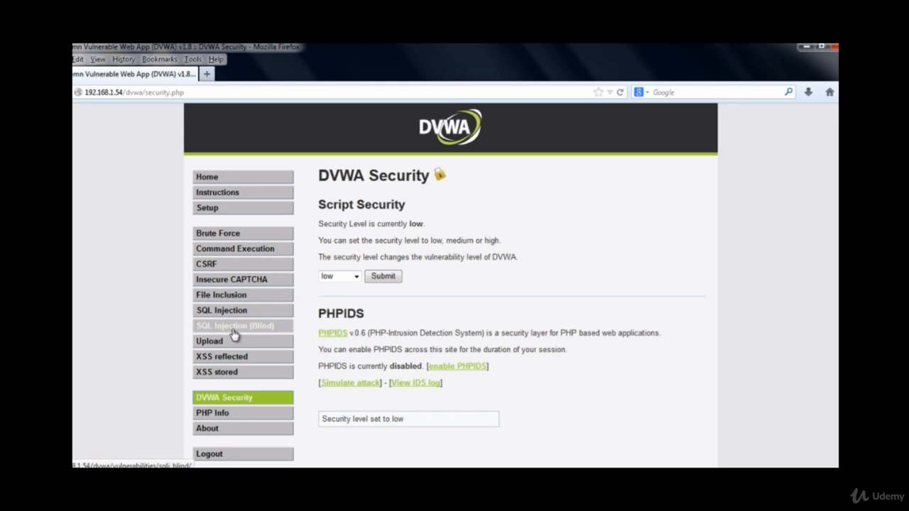
# - Go to DVWA's File Upload page, then minimize Firefox to the desktop
pyautogui.click(210, 341)
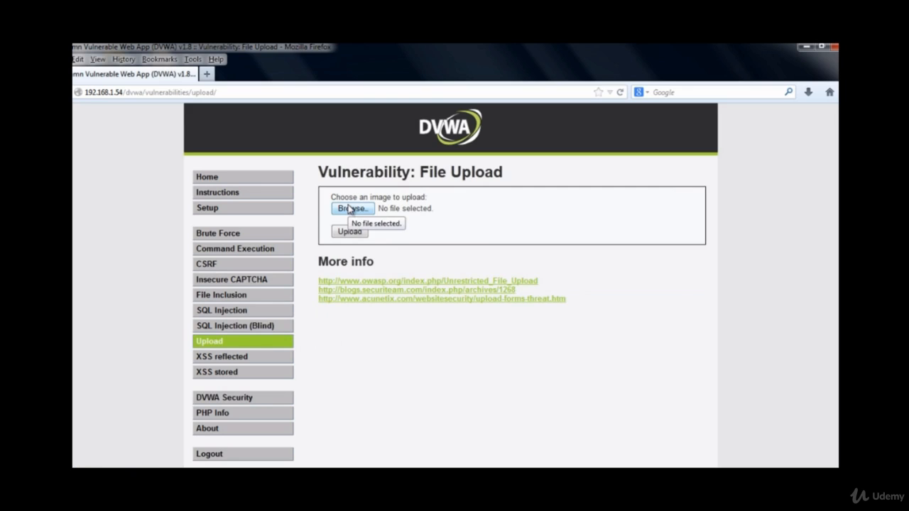
pyautogui.moveTo(382, 206)
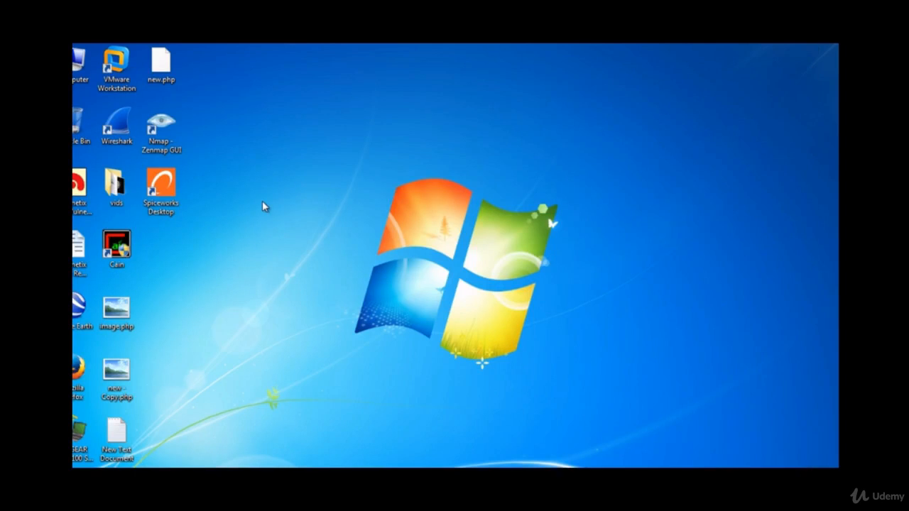
# - Select new - Copy.php on the desktop and bring up its context menu
pyautogui.click(115, 373)
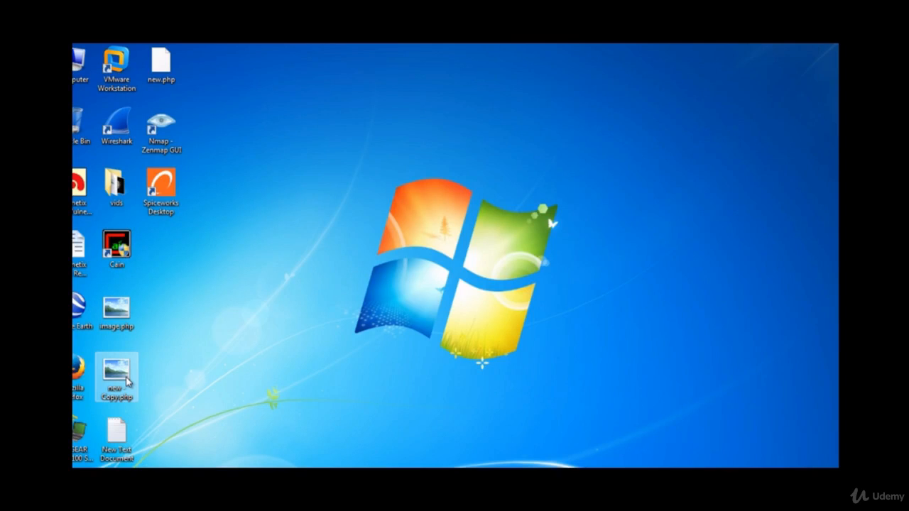
pyautogui.rightClick(116, 376)
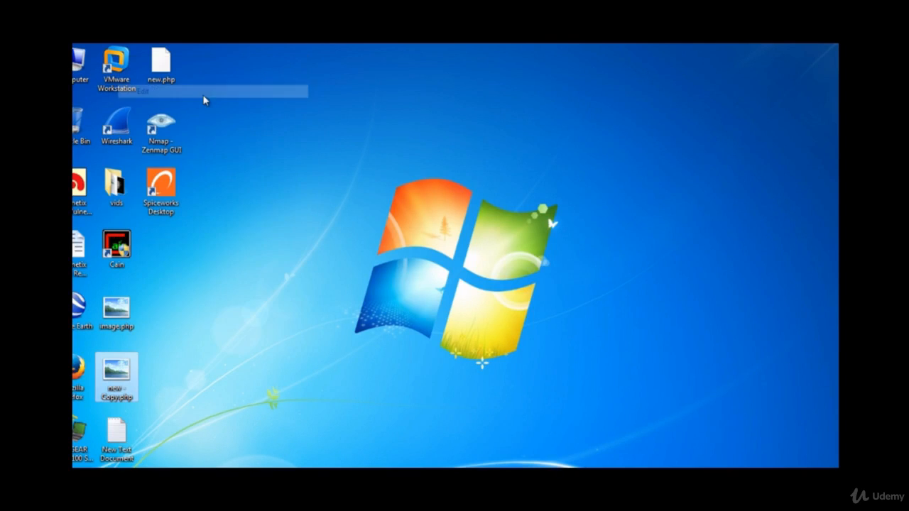
pyautogui.doubleClick(116, 372)
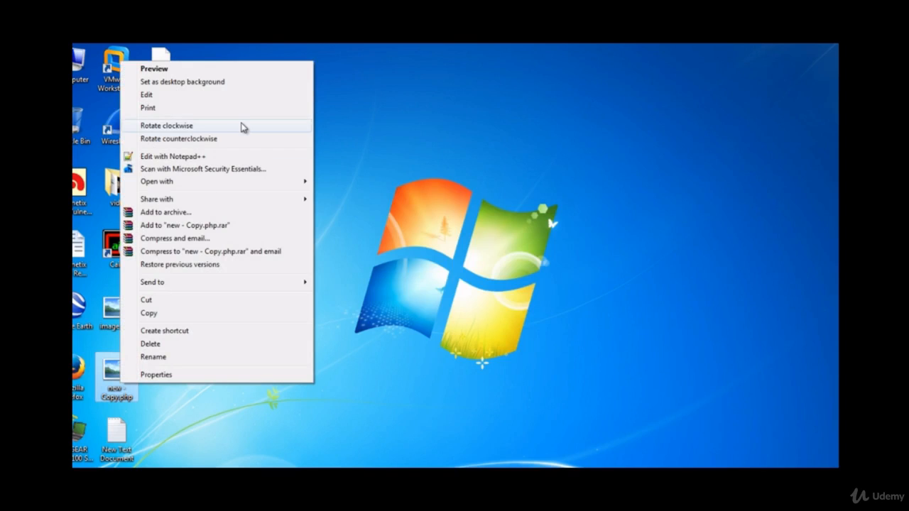
# - View new - Copy.php's PHP shell code in Notepad++, then close it
pyautogui.click(173, 156)
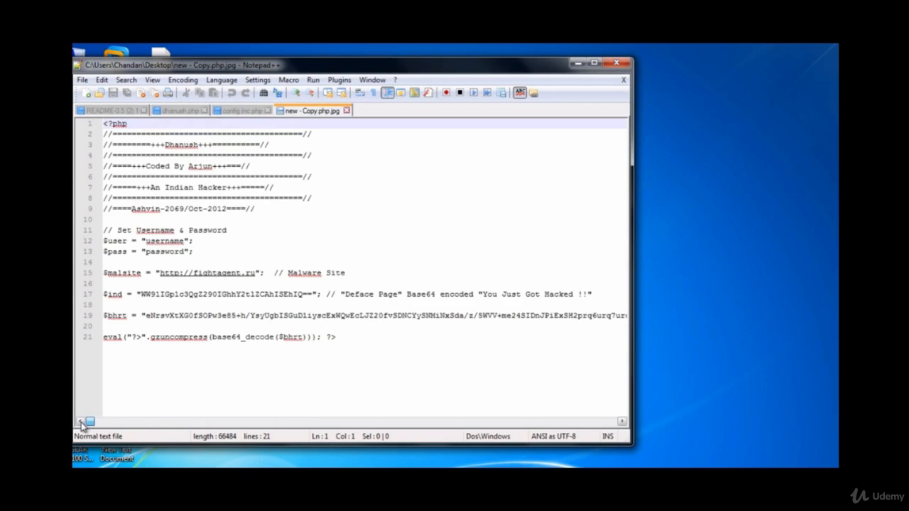
pyautogui.moveTo(206, 273)
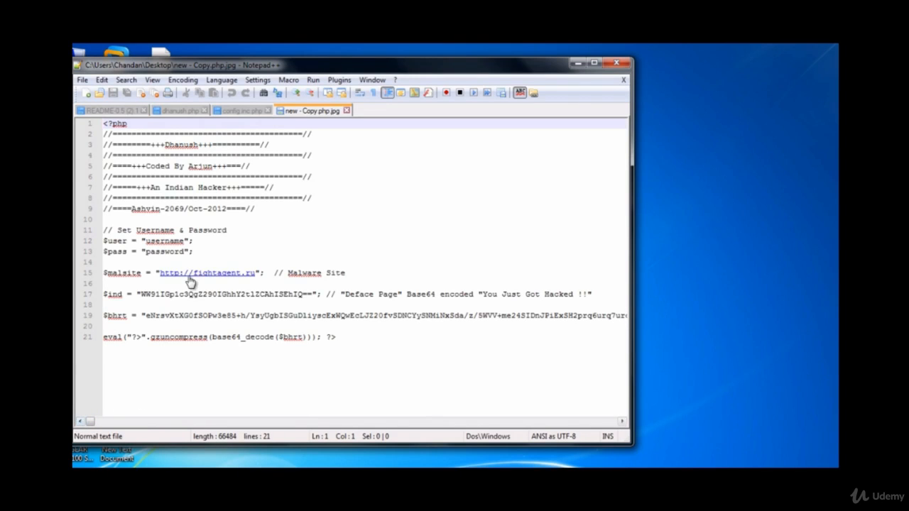
pyautogui.moveTo(104, 241); pyautogui.dragTo(193, 251)
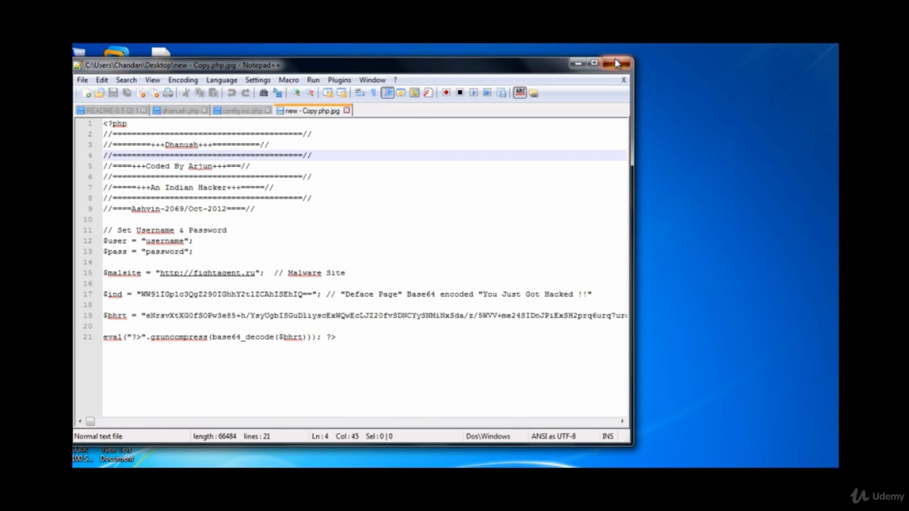
pyautogui.click(615, 63)
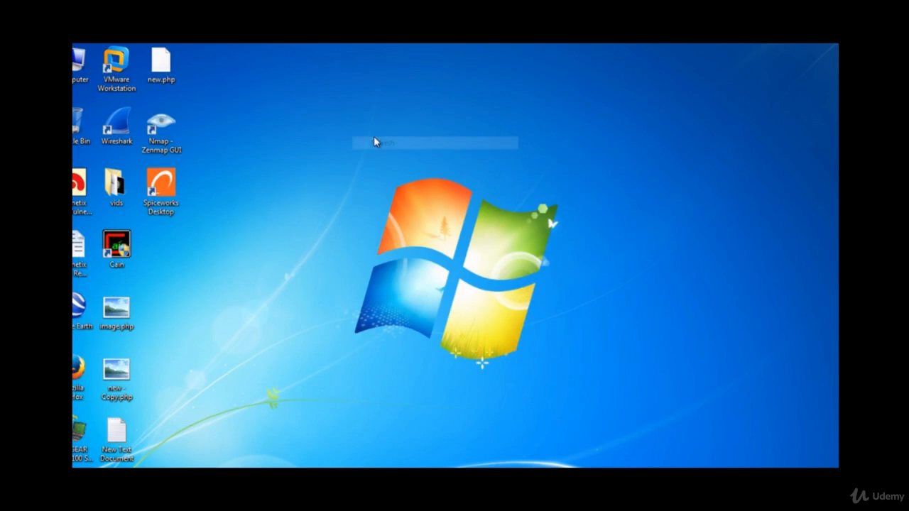
# - Rename the shell file to latest.php and confirm in Properties it's a JPEG image
pyautogui.click(115, 373)
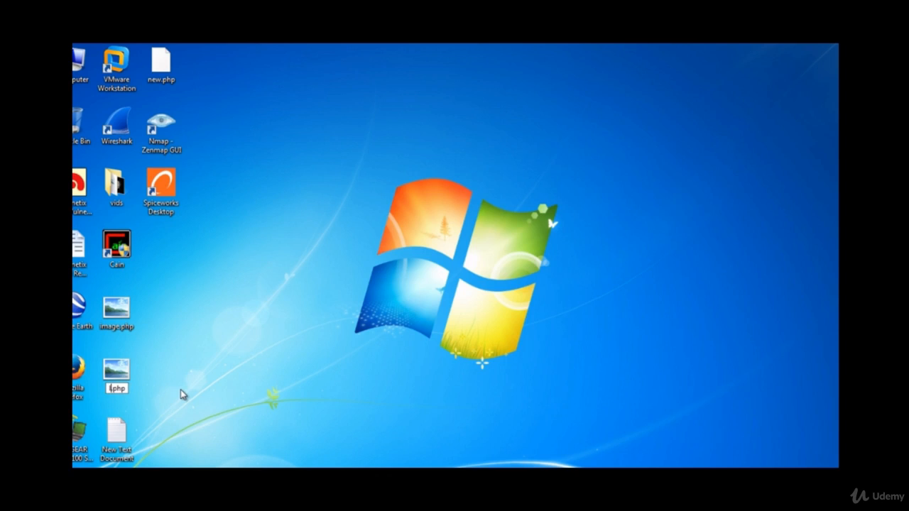
pyautogui.click(116, 374)
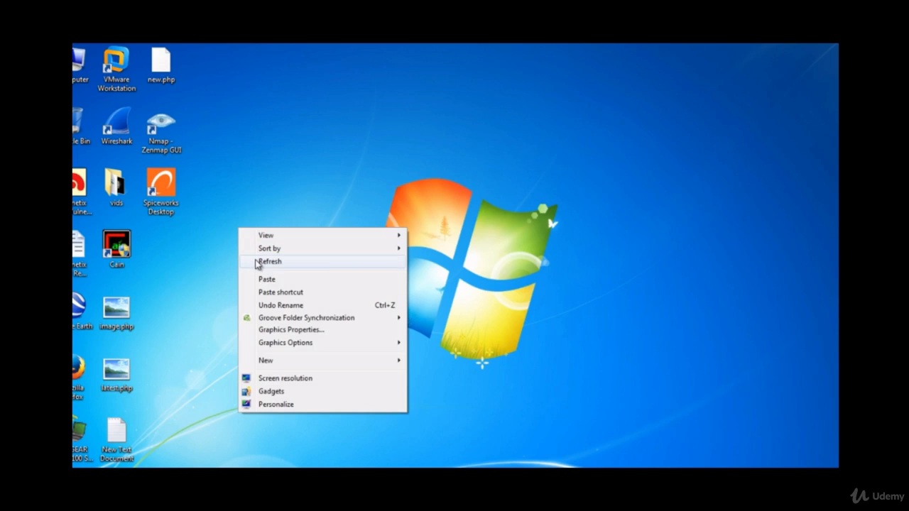
pyautogui.click(116, 372)
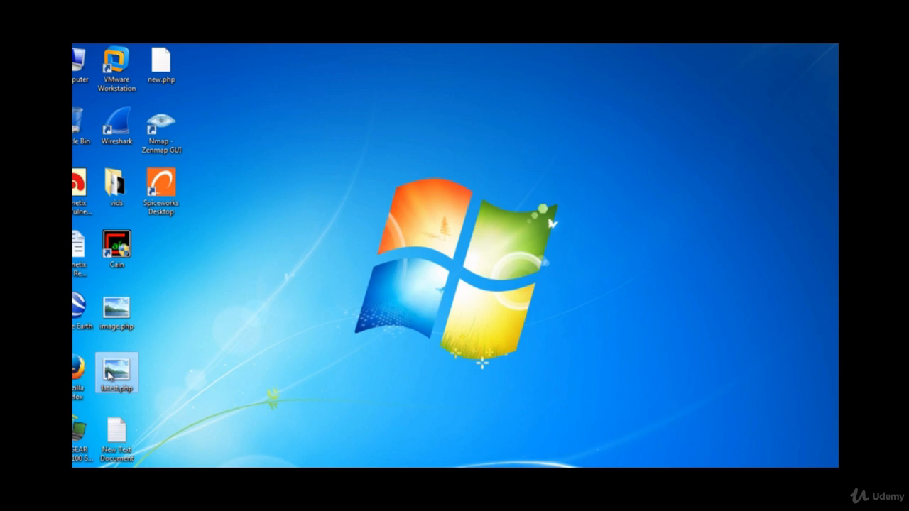
pyautogui.moveTo(117, 373)
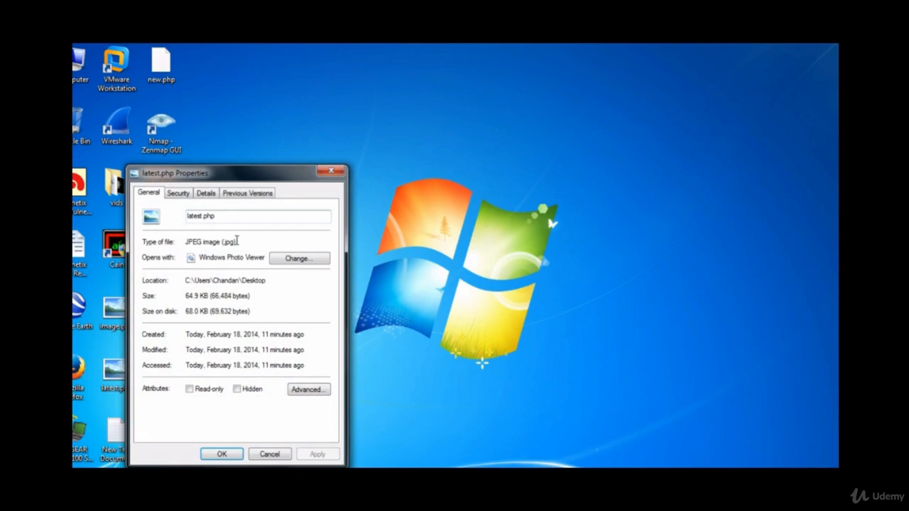
pyautogui.doubleClick(228, 241)
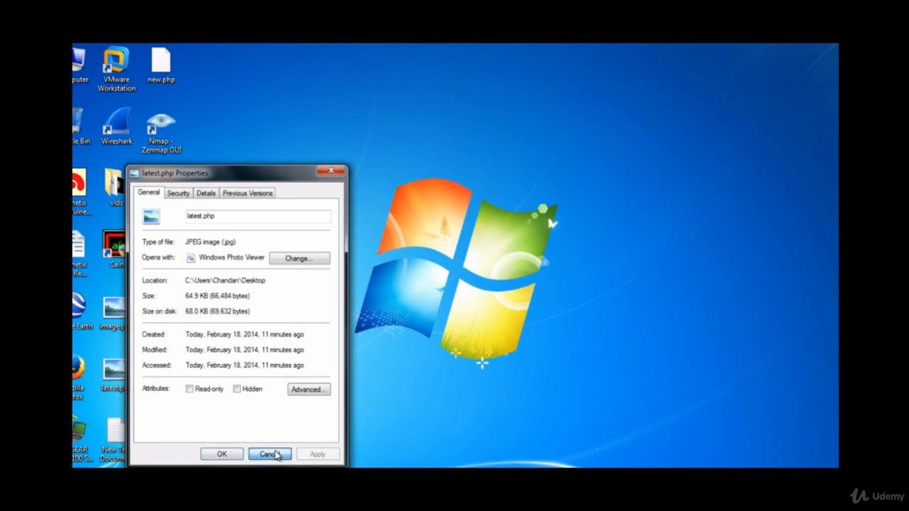
pyautogui.click(269, 453)
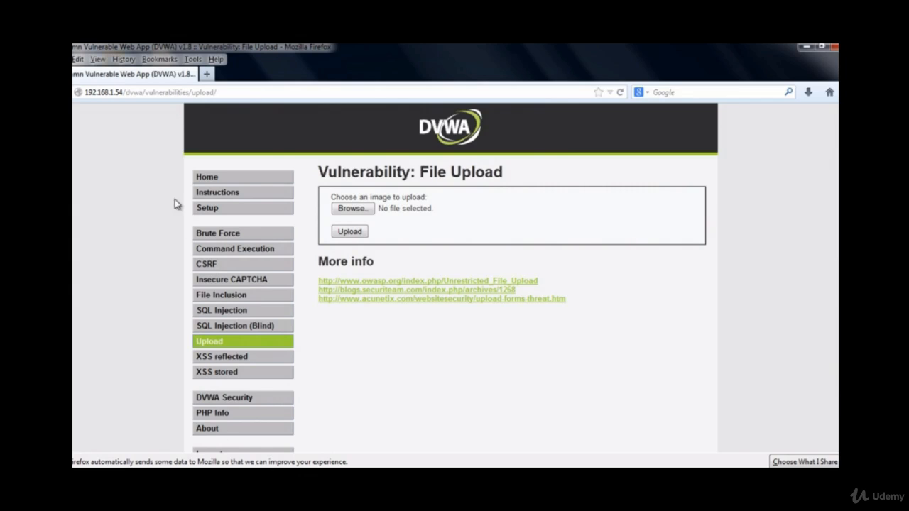
# - Choose latest.php.jpg from the Desktop as the file to upload
pyautogui.click(352, 208)
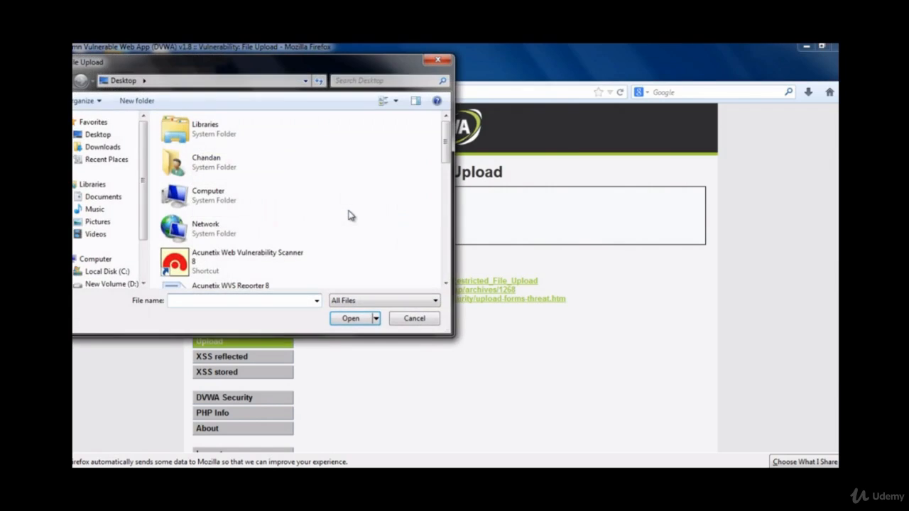
pyautogui.scroll(-3)
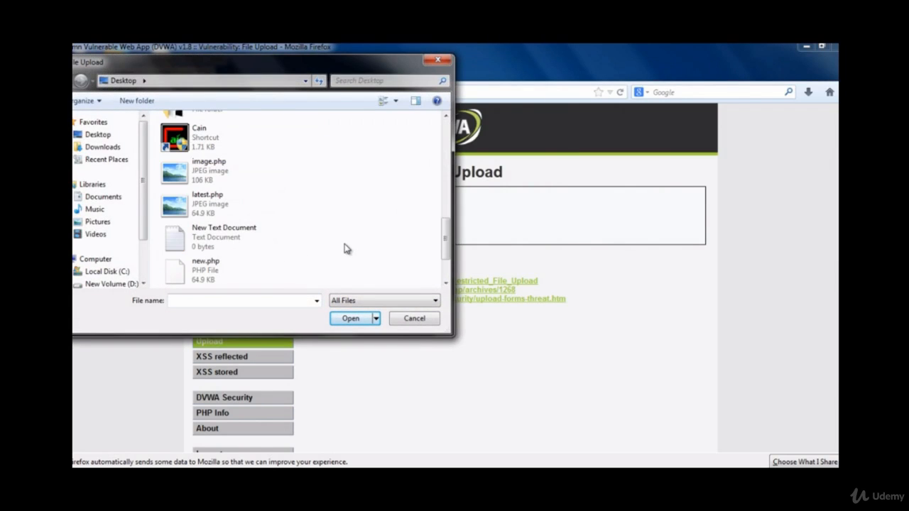
pyautogui.click(206, 204)
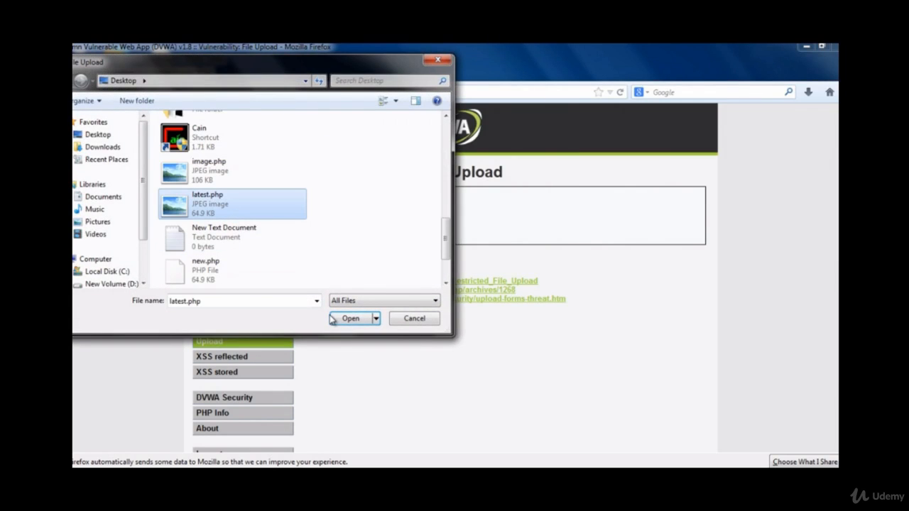
pyautogui.click(350, 318)
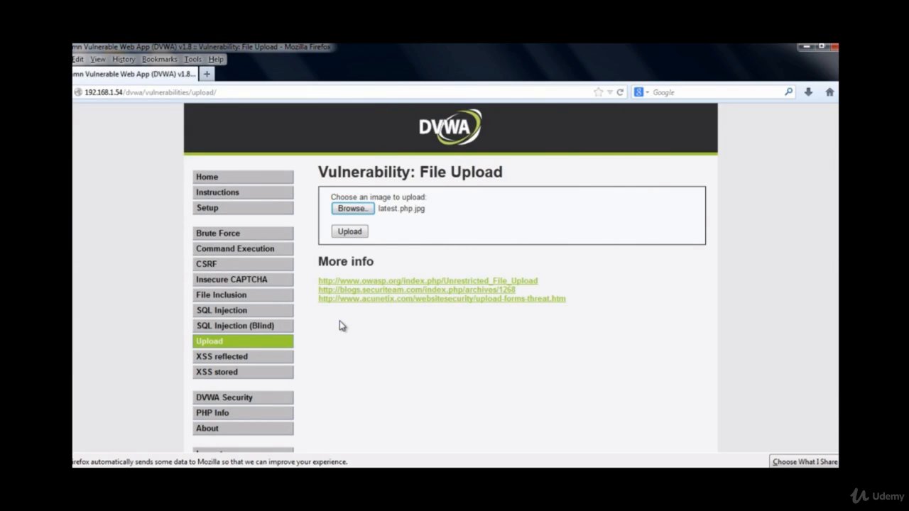
pyautogui.moveTo(429, 215)
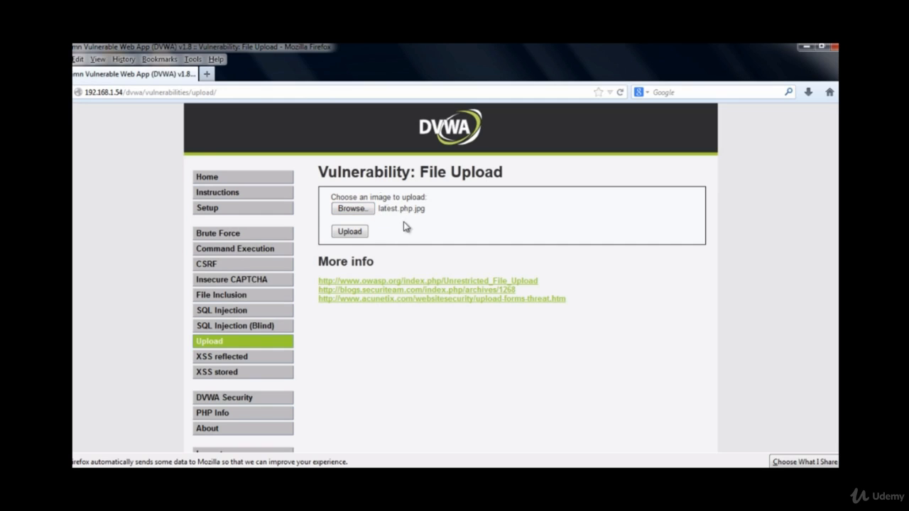
# - Start Tamper Data, submit the upload, and tamper that request with continued tampering off
pyautogui.click(193, 59)
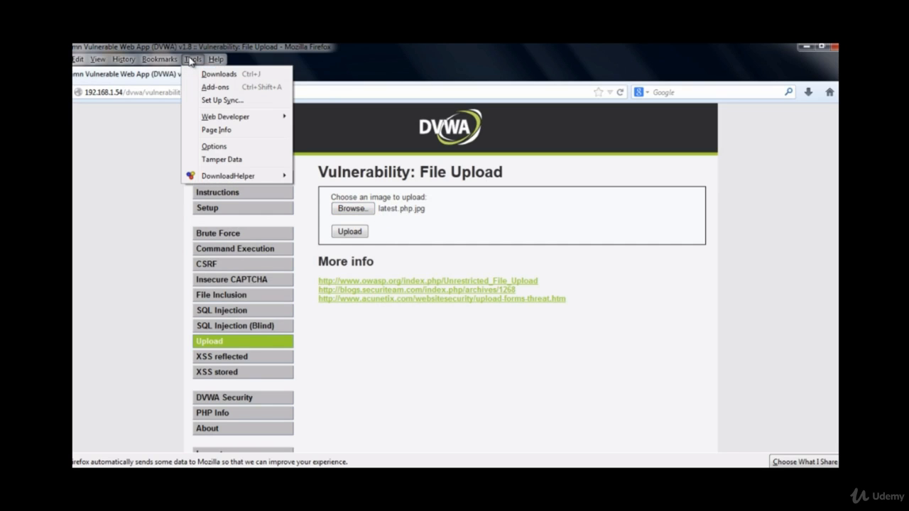
pyautogui.moveTo(221, 159)
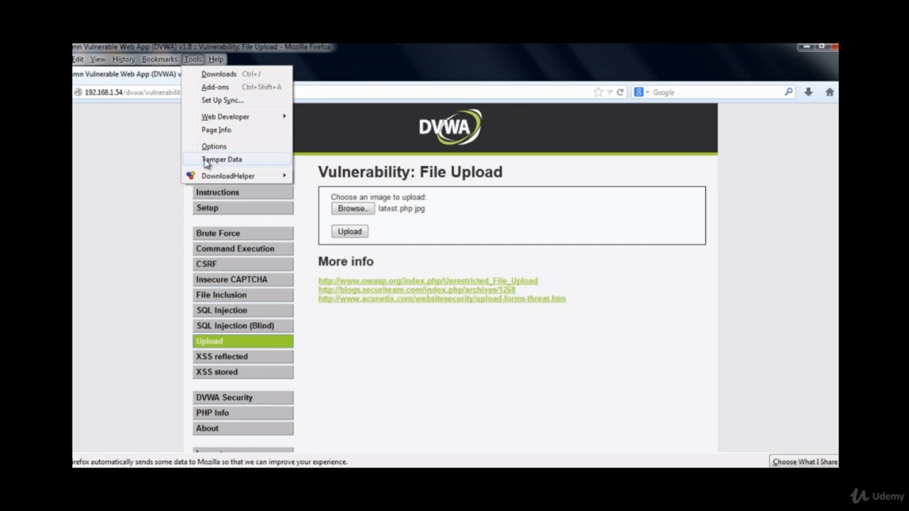
pyautogui.click(220, 159)
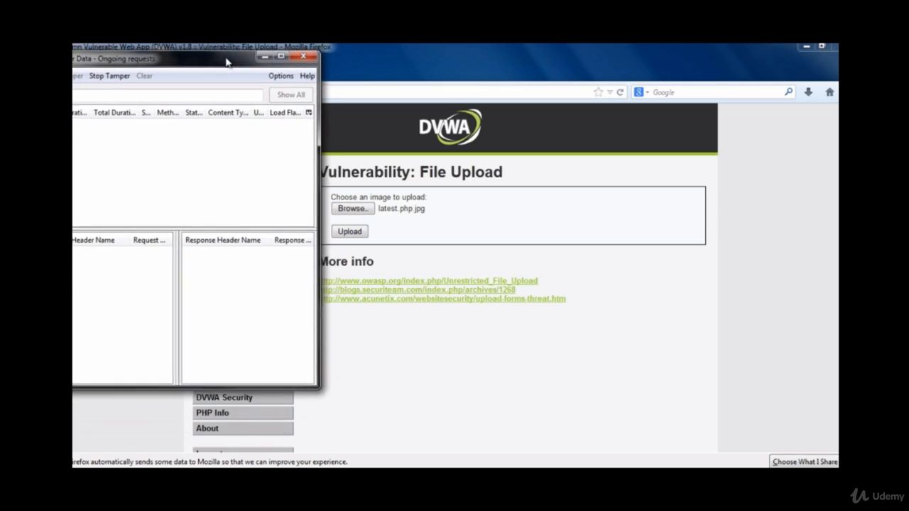
pyautogui.click(349, 231)
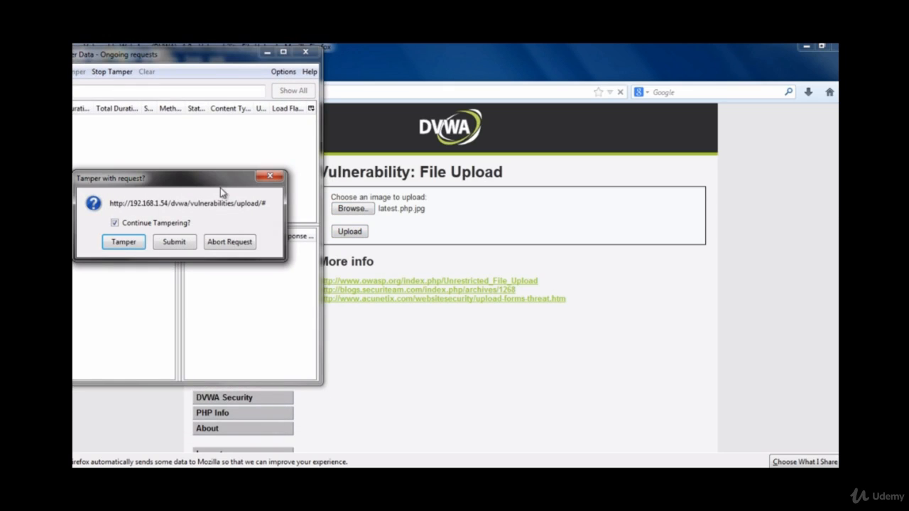
pyautogui.click(115, 223)
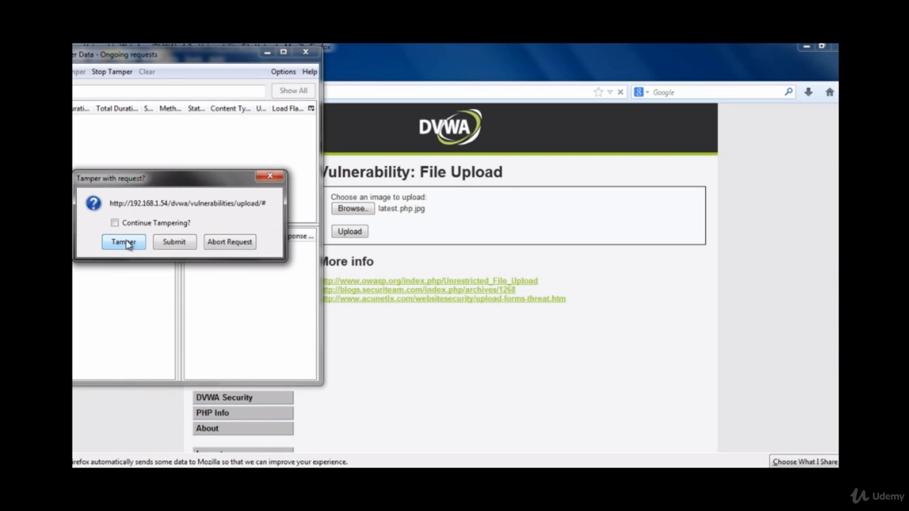
pyautogui.click(123, 241)
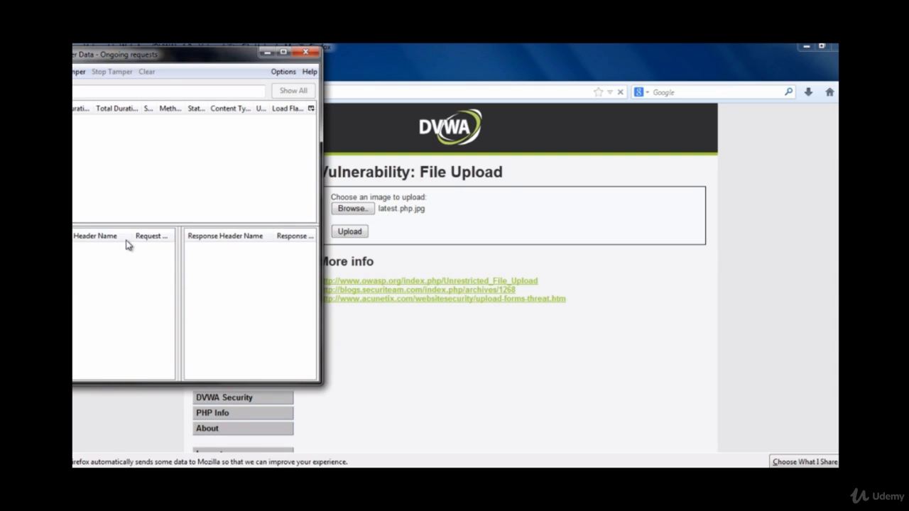
pyautogui.moveTo(156, 192)
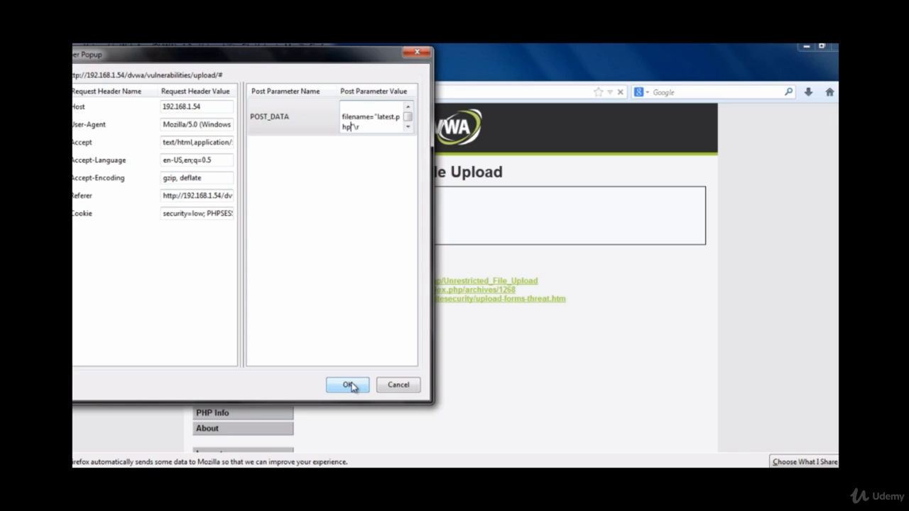
# - Change the request filename from latest.php.jpg to latest.php and send it
pyautogui.click(347, 384)
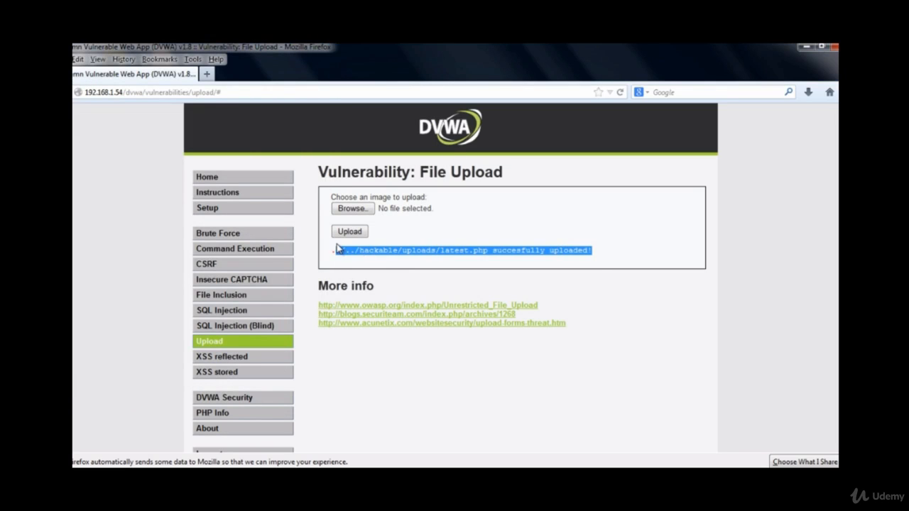
pyautogui.moveTo(457, 249)
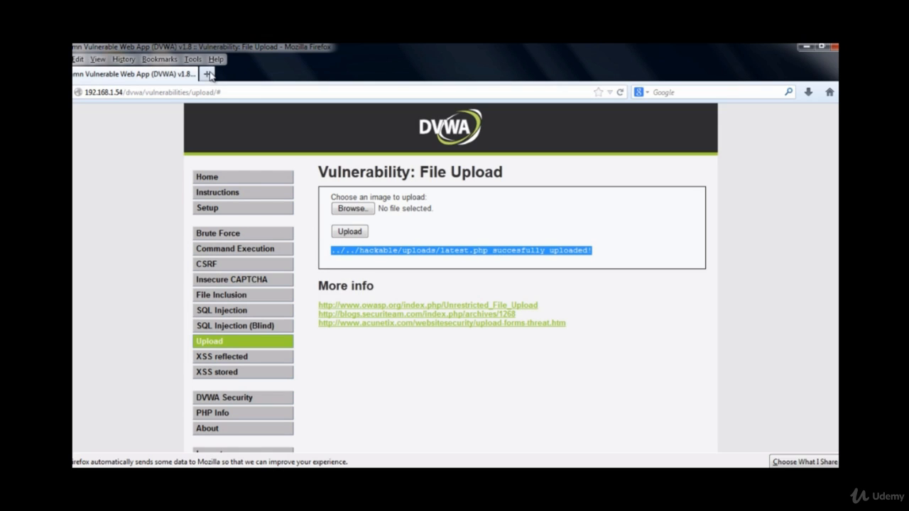
pyautogui.moveTo(209, 74)
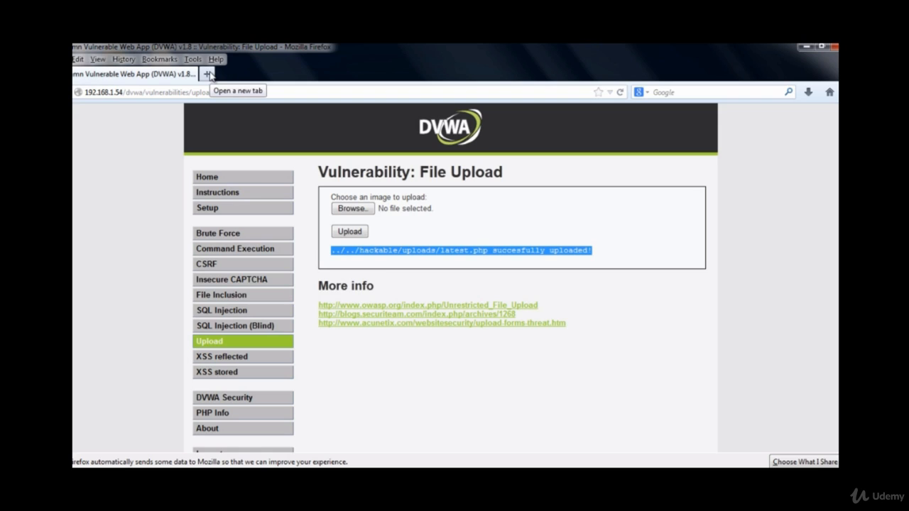
# - Open a new Firefox tab beside the DVWA upload success page
pyautogui.click(209, 74)
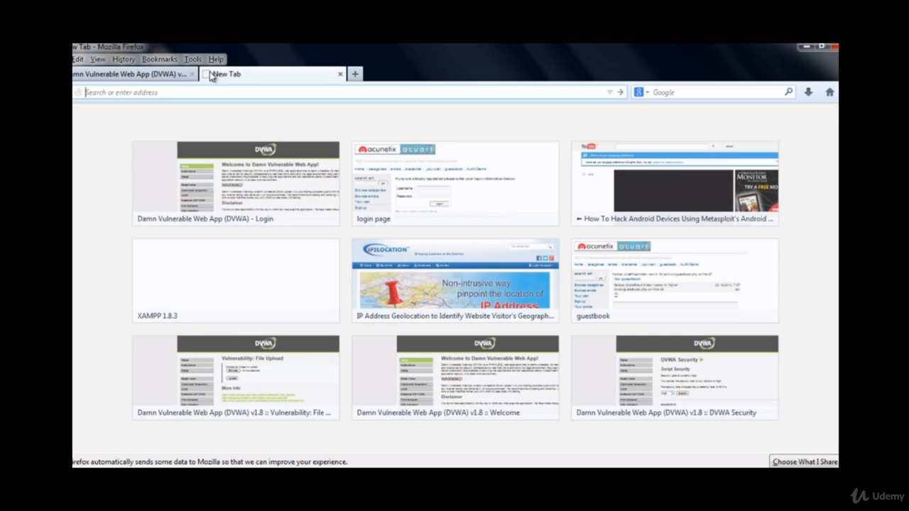
# - Load 192.168.1.54/dvwa/hackable/uploads/latest.php in the new tab
pyautogui.write('192.168.1.54/dvwa/')
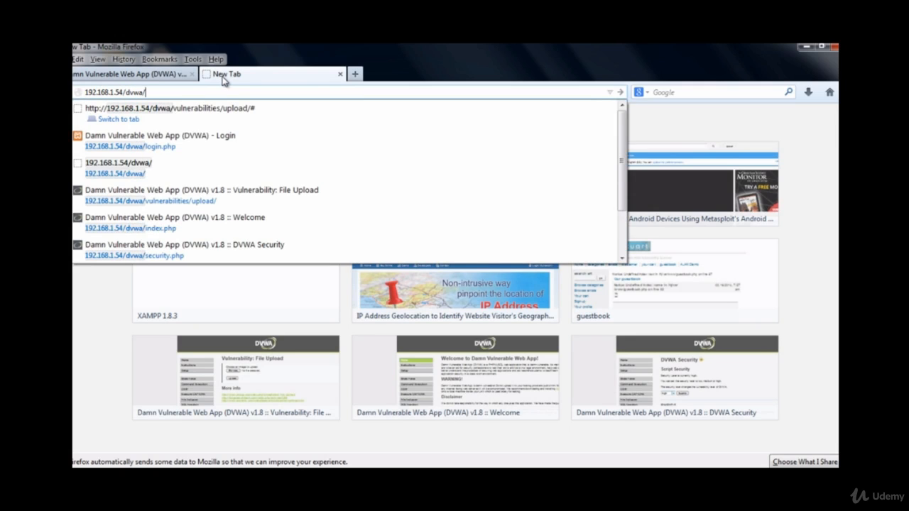
pyautogui.write('hackable')
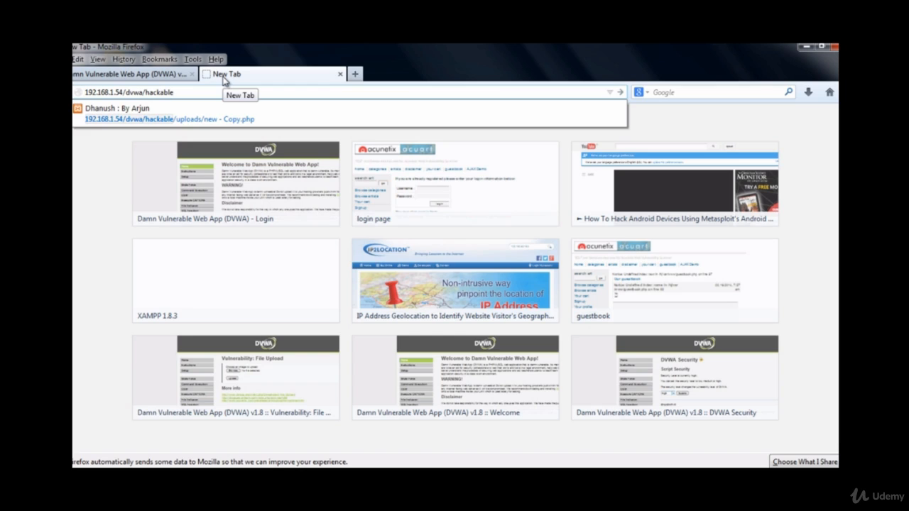
pyautogui.write('/uploads')
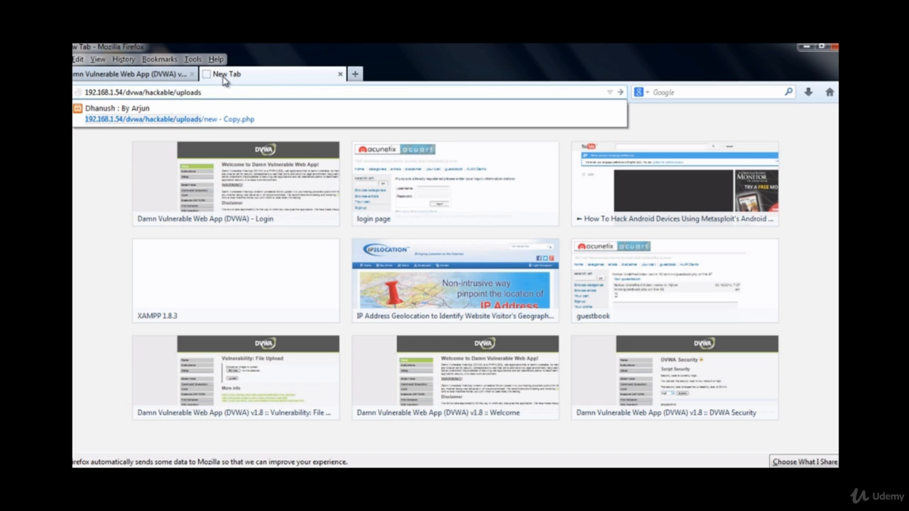
pyautogui.write('/latest.php')
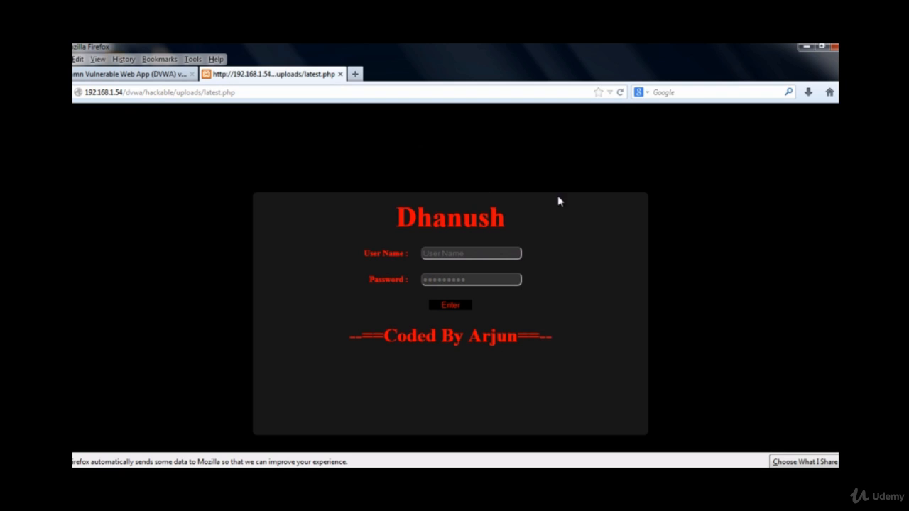
# - Log into the Dhanush PHP shell with the username and password
pyautogui.click(471, 254)
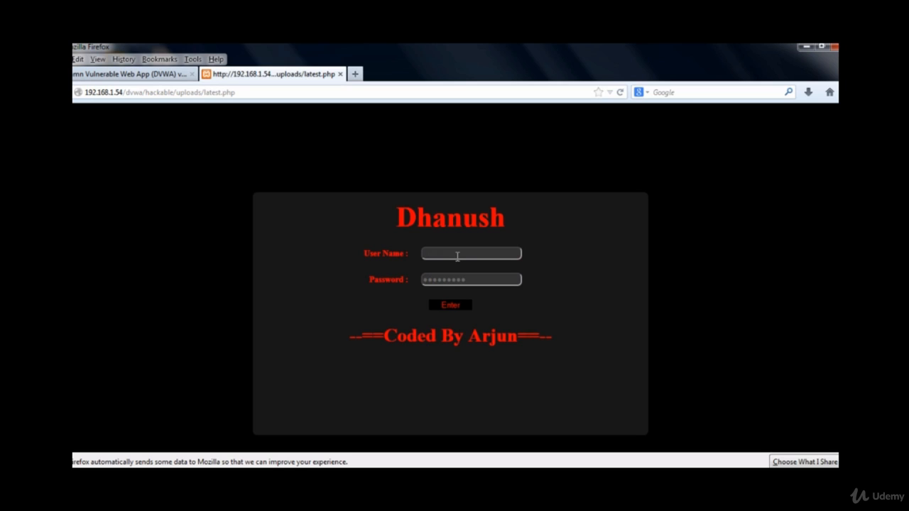
pyautogui.write('username')
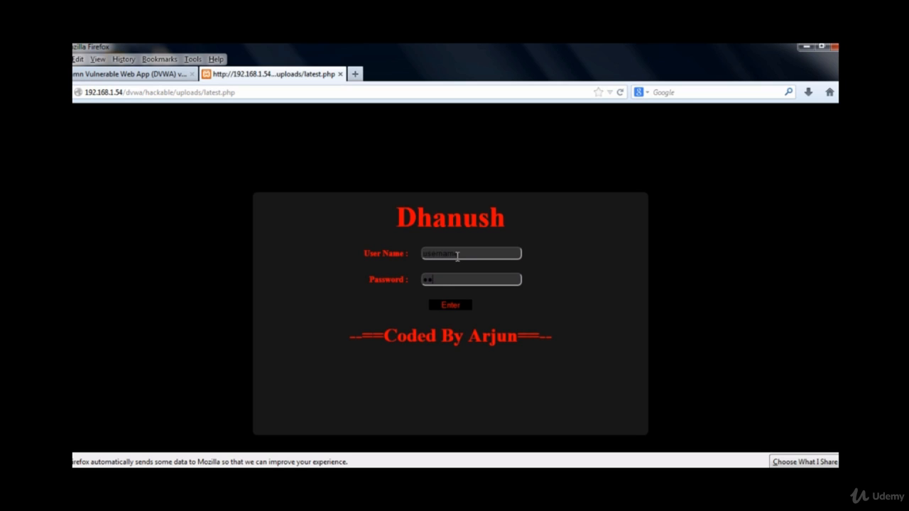
pyautogui.click(449, 304)
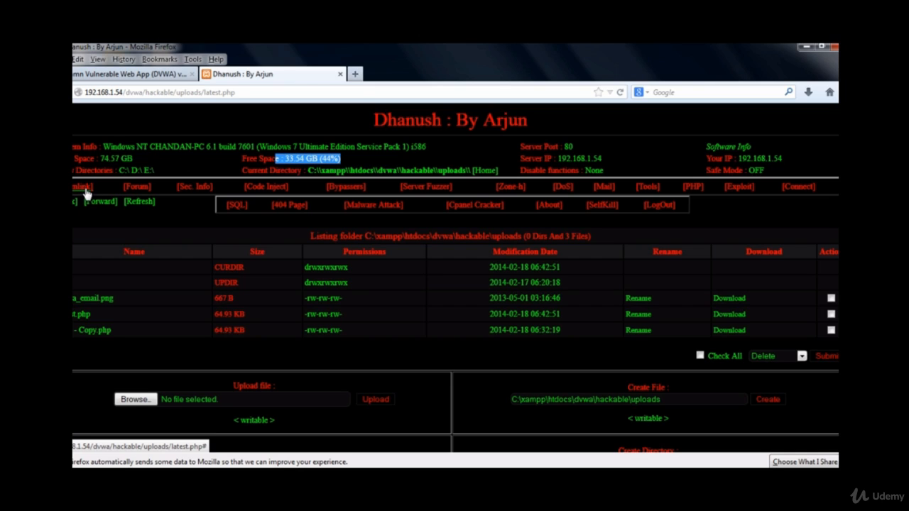
pyautogui.moveTo(296, 186)
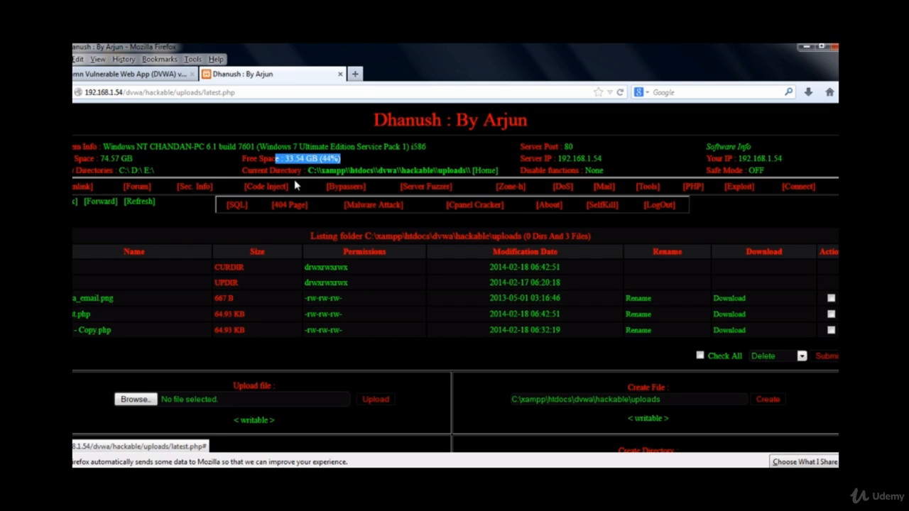
pyautogui.moveTo(426, 187)
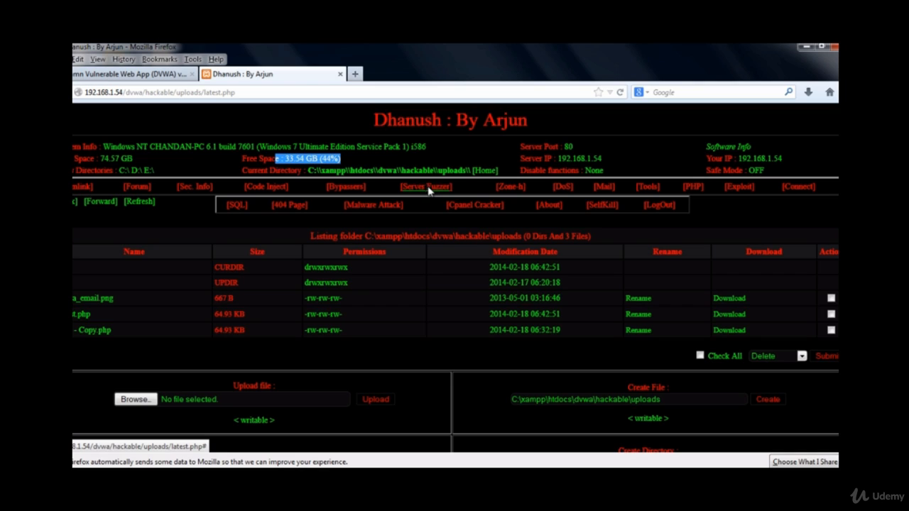
pyautogui.moveTo(563, 186)
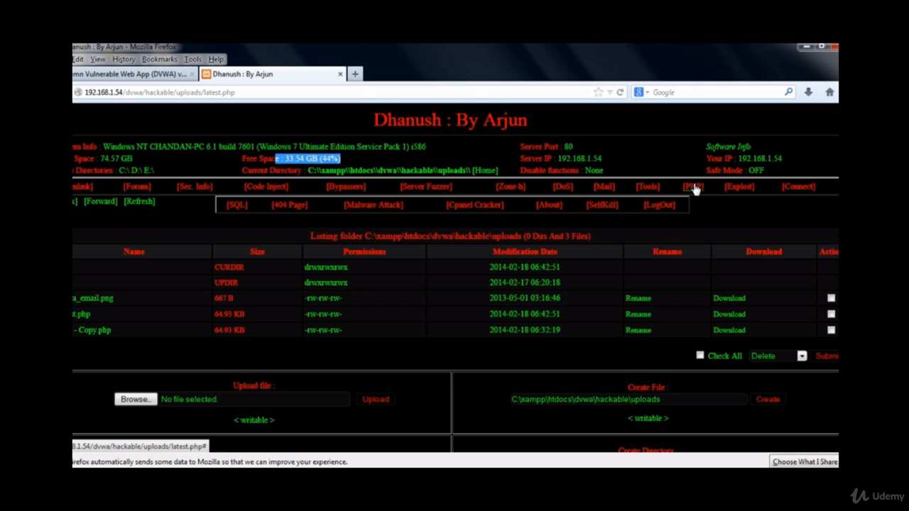
pyautogui.moveTo(730, 199)
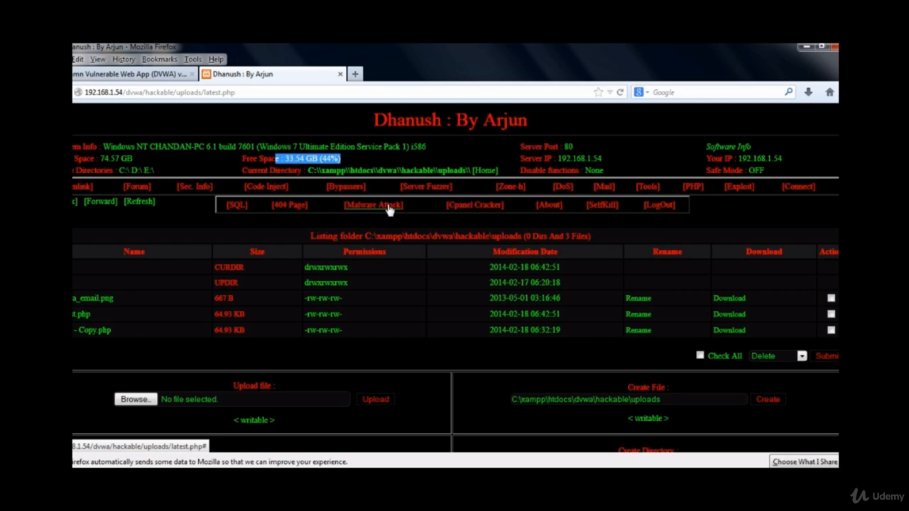
# - Scroll down the shell page toward the upload and execute panels
pyautogui.scroll(-3)
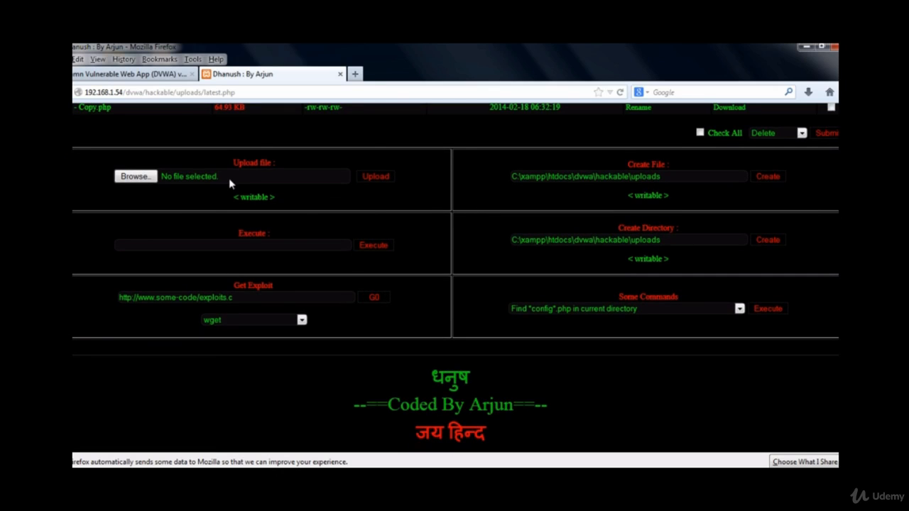
pyautogui.scroll(-3)
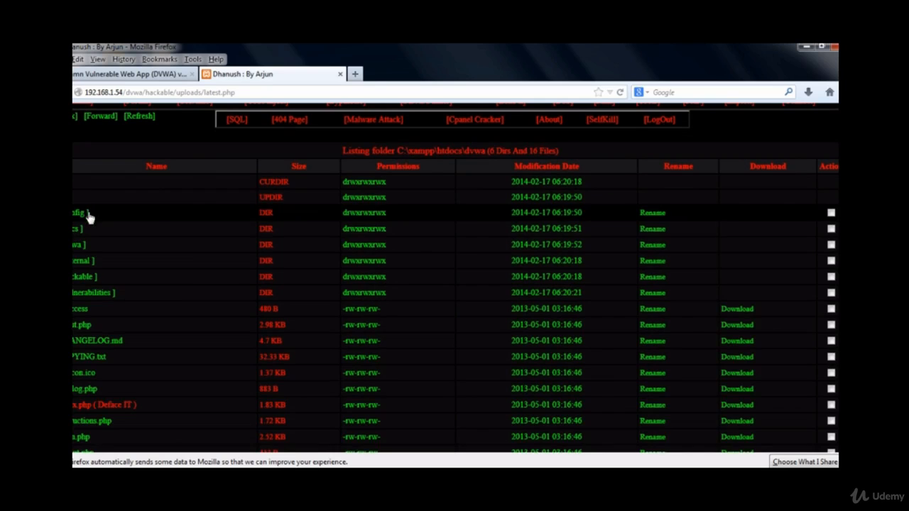
pyautogui.moveTo(103, 408)
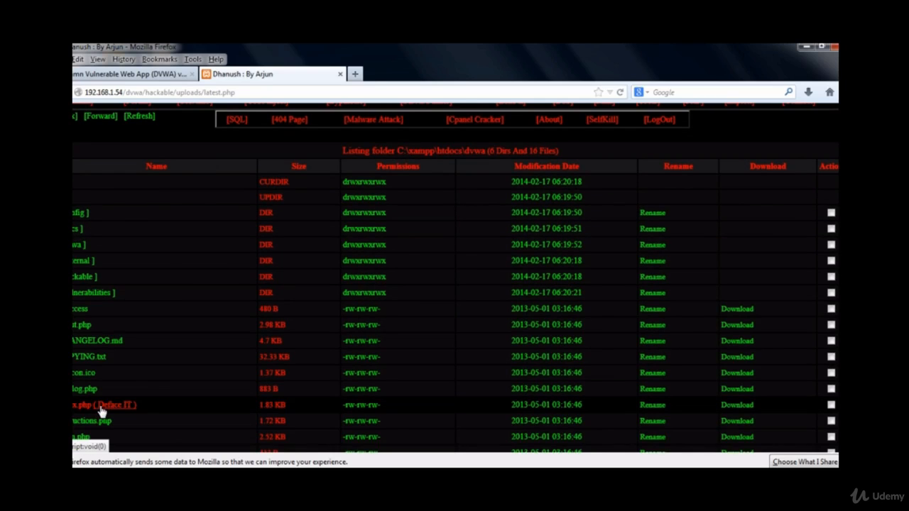
pyautogui.scroll(-3)
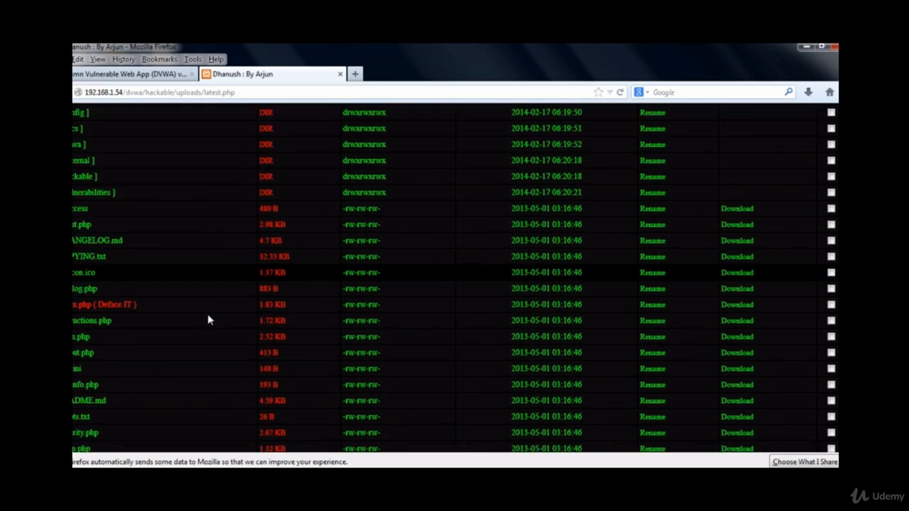
pyautogui.scroll(-3)
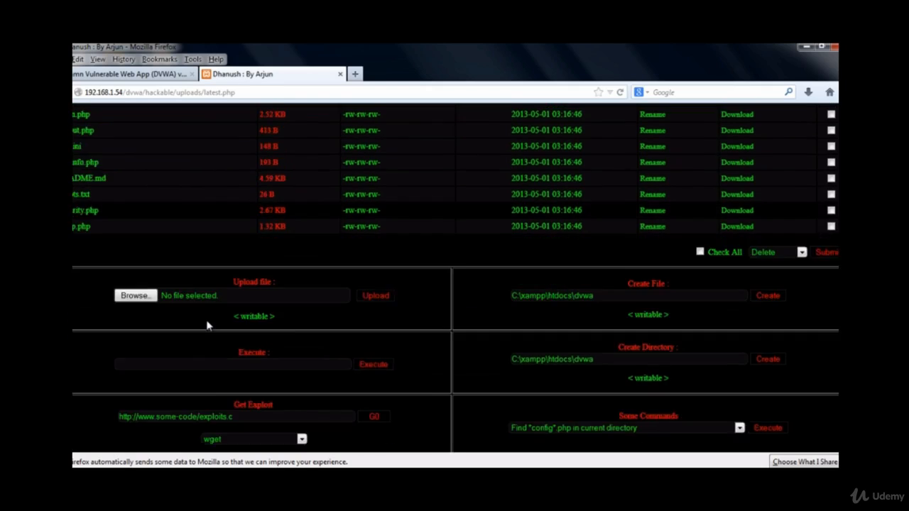
pyautogui.scroll(-3)
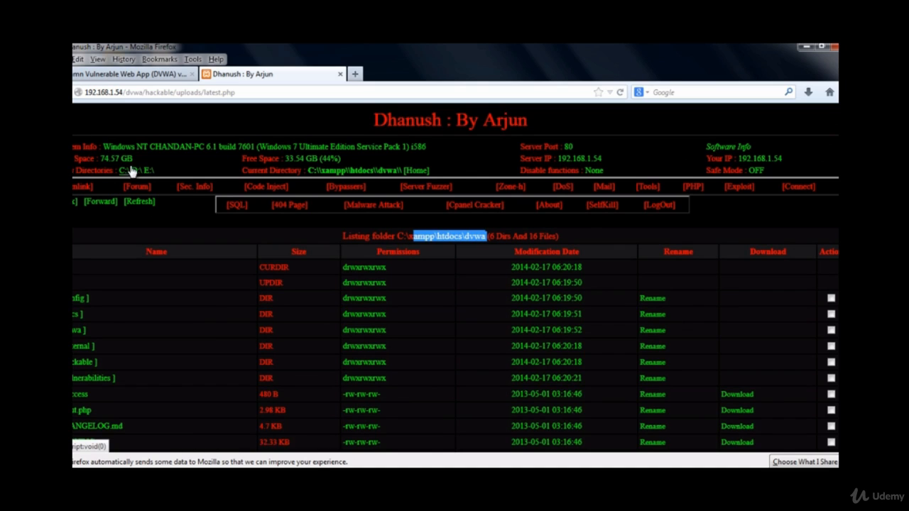
pyautogui.moveTo(137, 179)
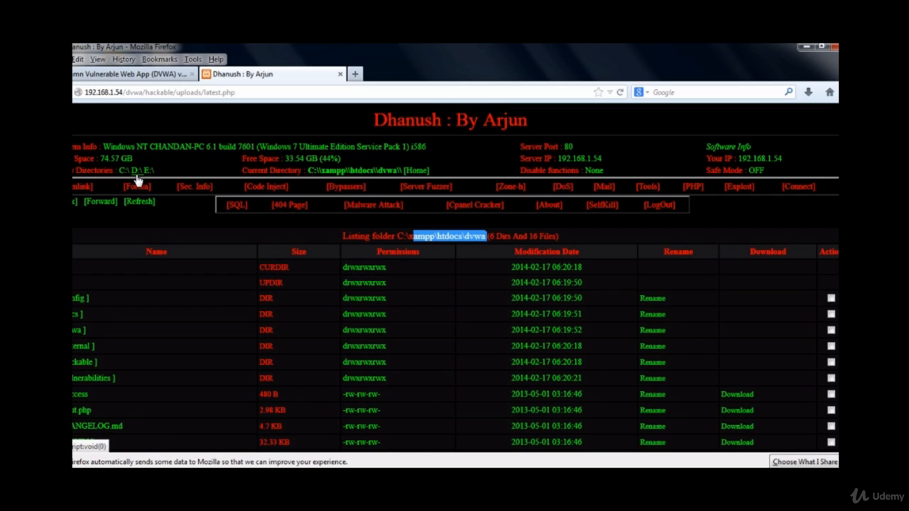
pyautogui.moveTo(152, 176)
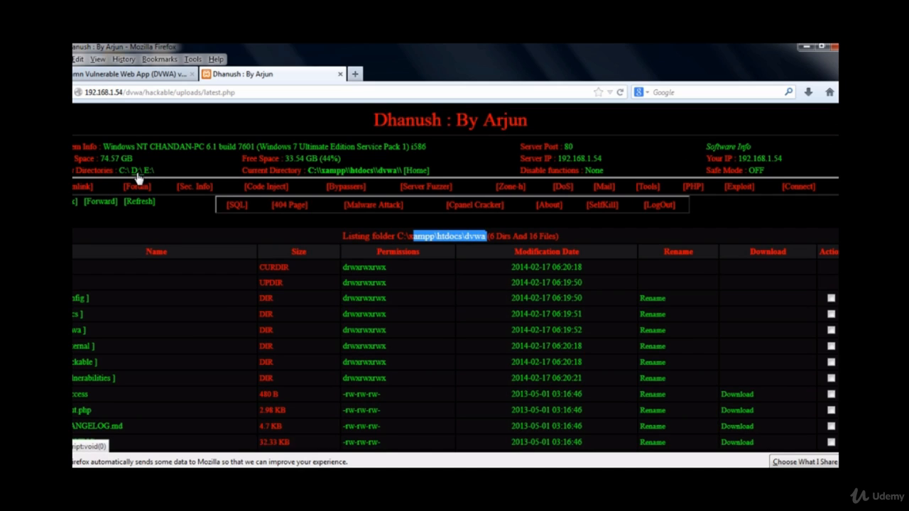
pyautogui.moveTo(144, 177)
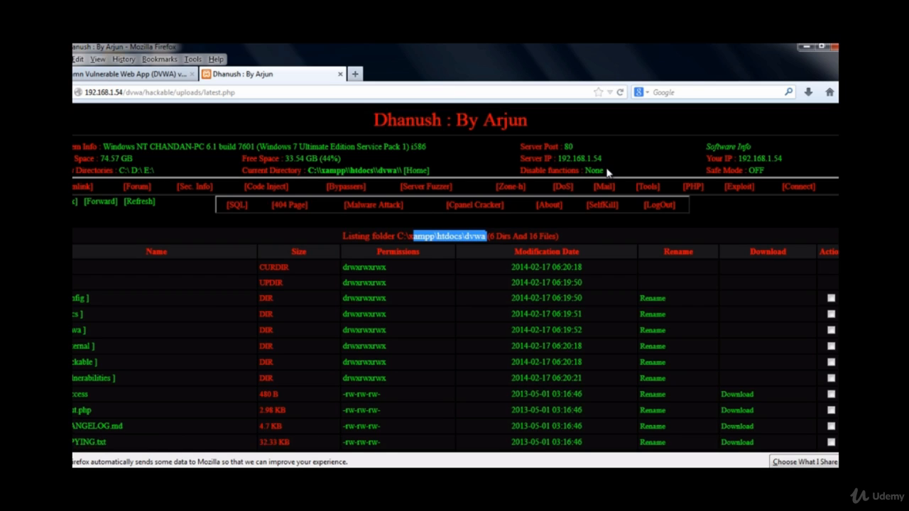
pyautogui.moveTo(593, 172)
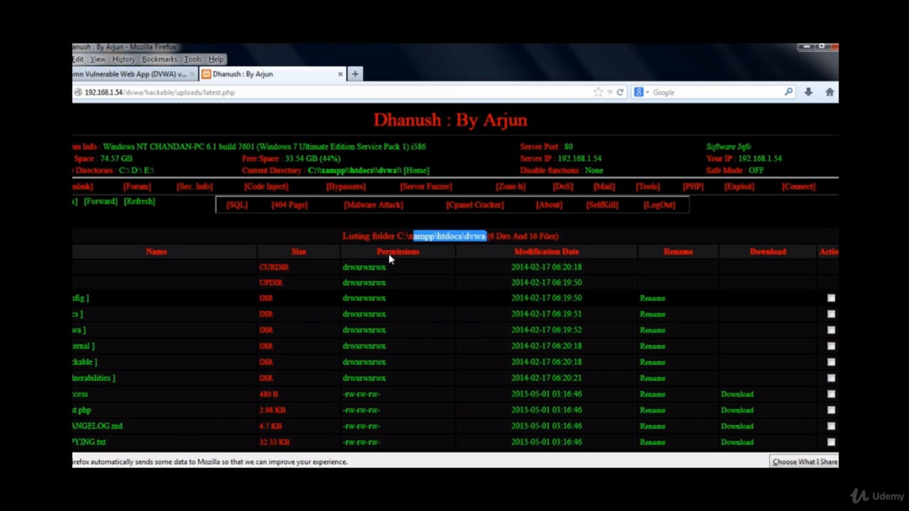
pyautogui.moveTo(428, 383)
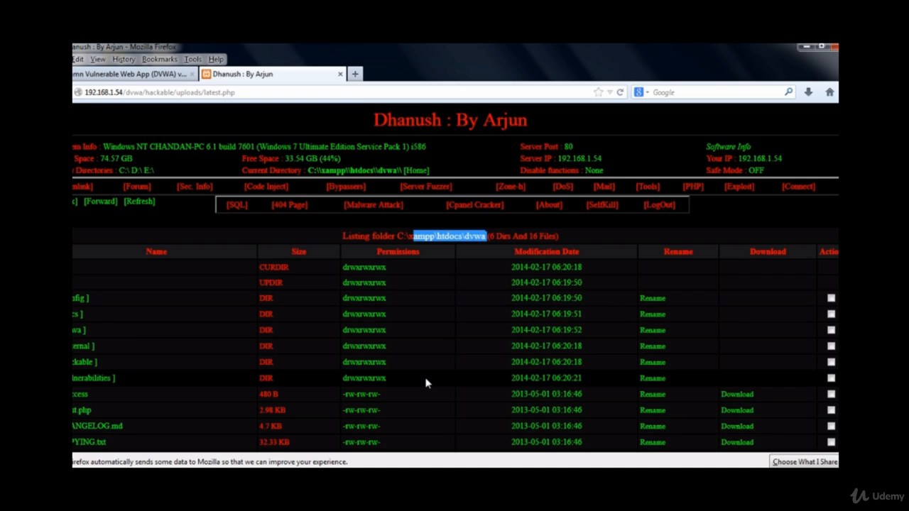
pyautogui.moveTo(507, 192)
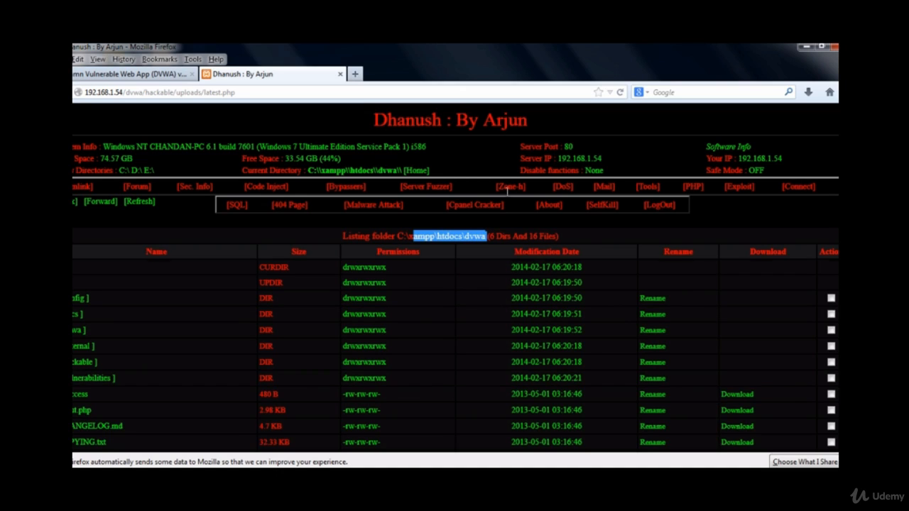
pyautogui.moveTo(408, 282)
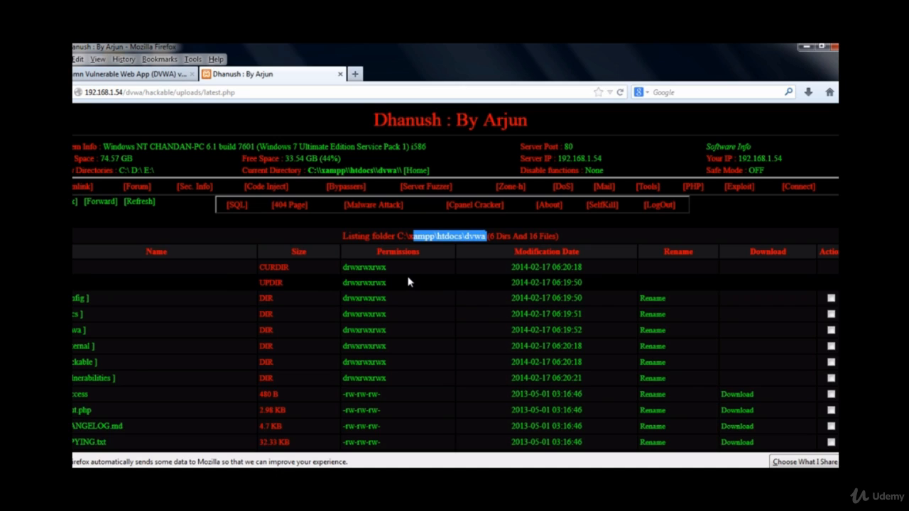